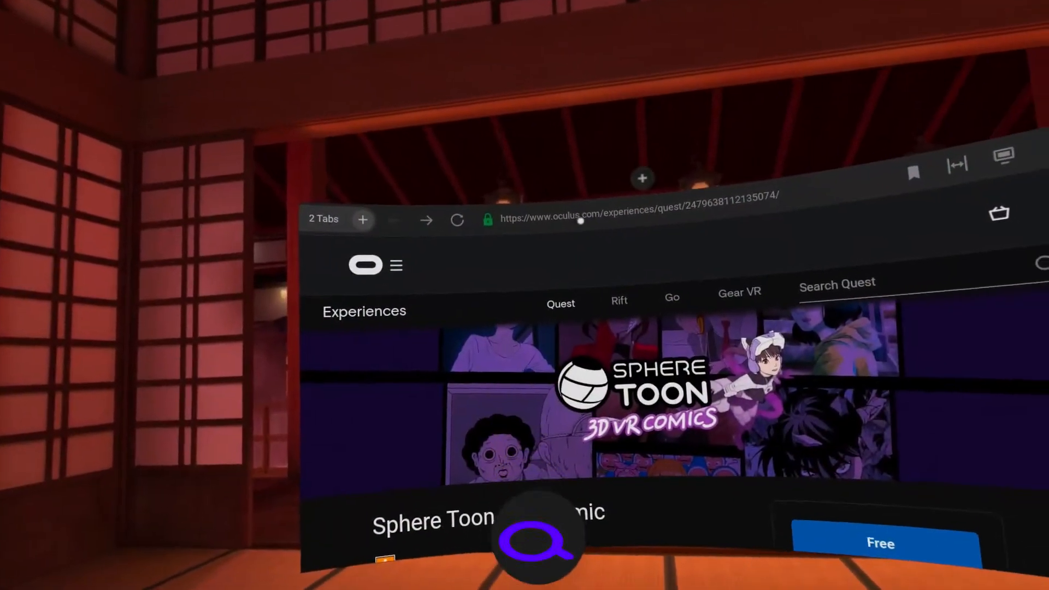
# - Load the applab.games site in Oculus Browser to see the App Lab Games listing
pyautogui.write('appla')
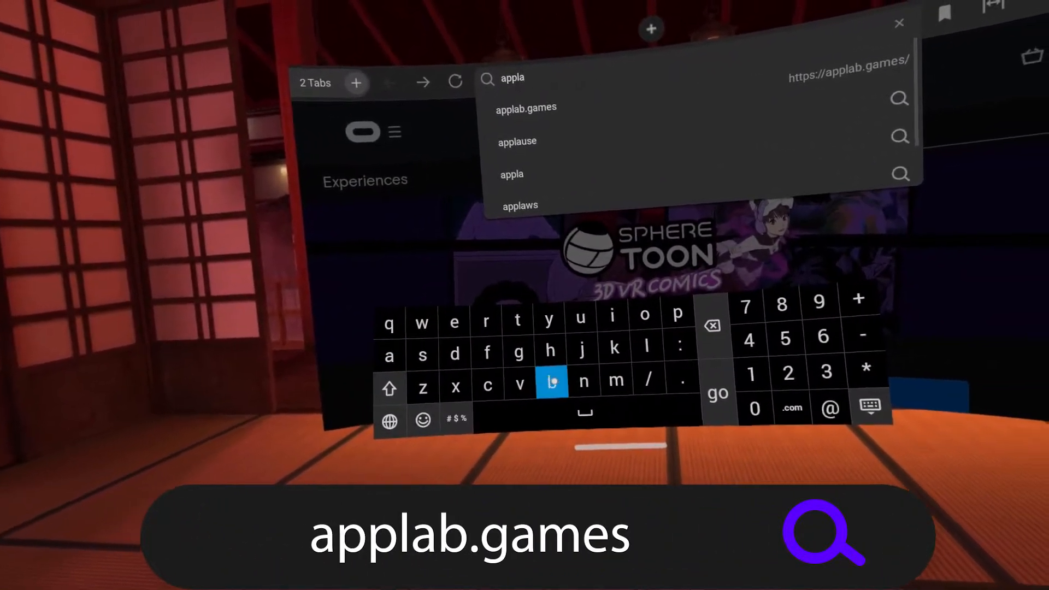
pyautogui.click(519, 353)
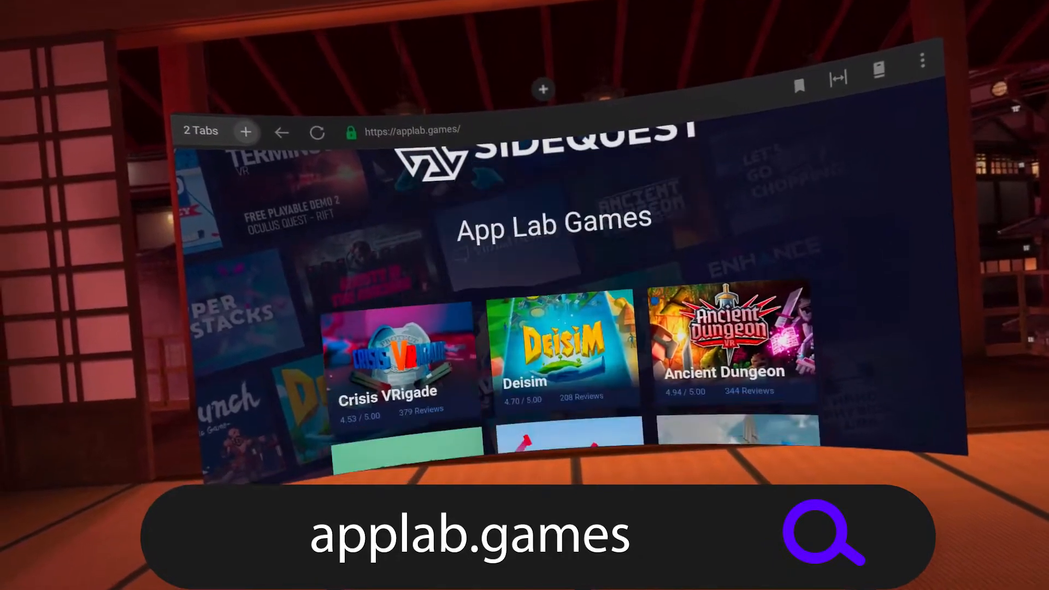
# - Scroll down the applab.games listing past Crisis VRigade and Deisim
pyautogui.scroll(-3)
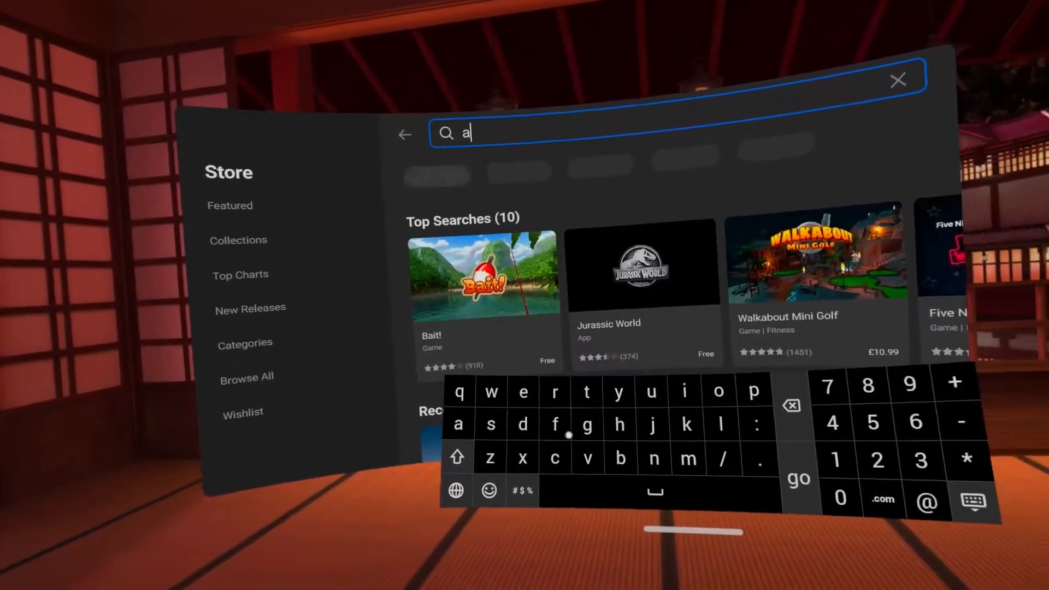
# - Search the Oculus Store for 'ancient dungeon beta' and reach the App Lab results
pyautogui.write('ncient dungeon')
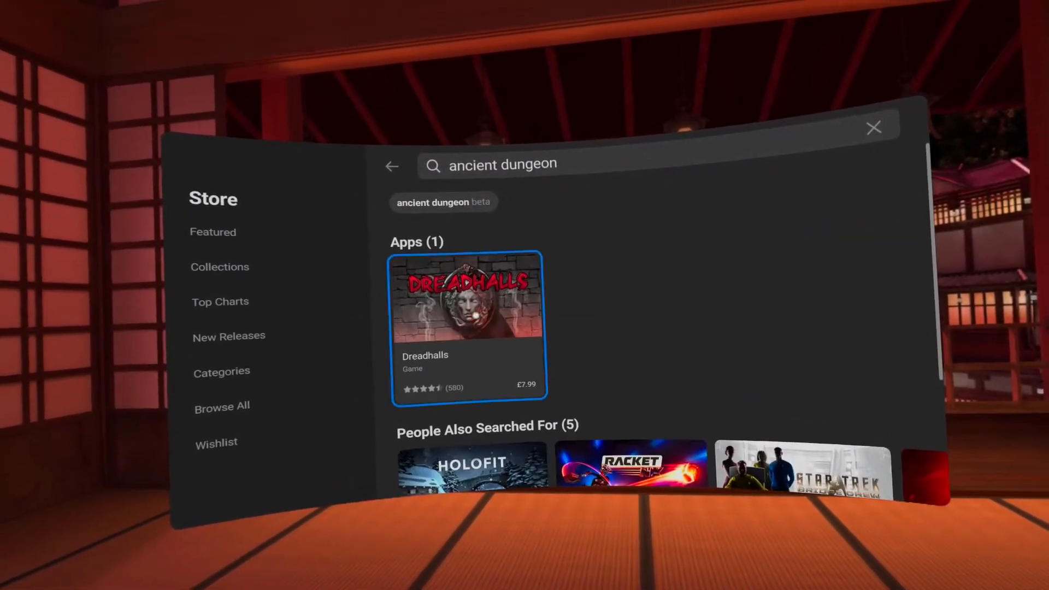
pyautogui.scroll(-3)
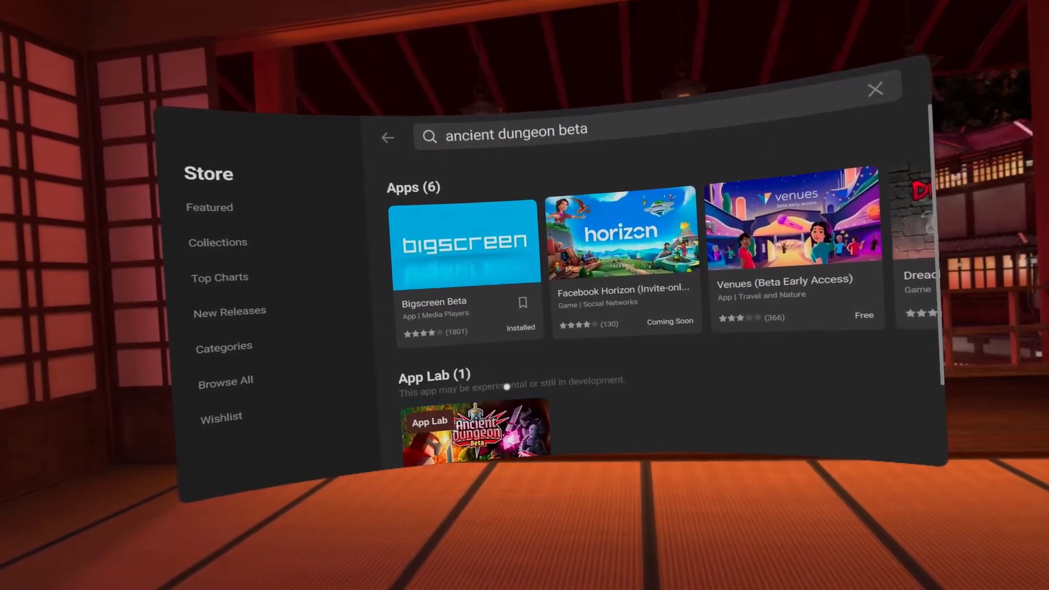
# - View Ancient Dungeon Beta's details and find it installed in the Quest Apps library
pyautogui.scroll(-3)
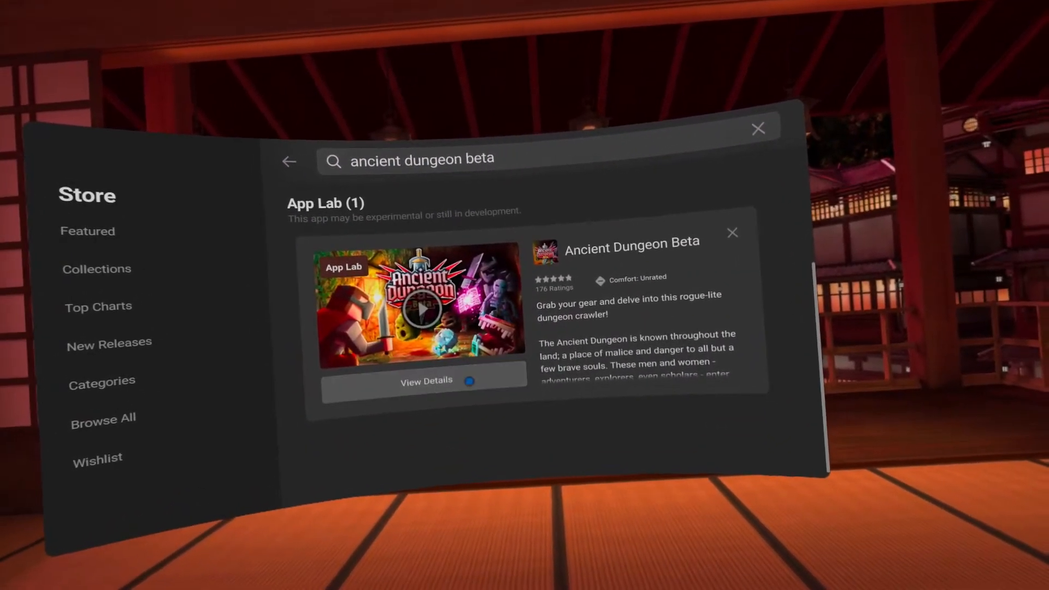
pyautogui.click(425, 380)
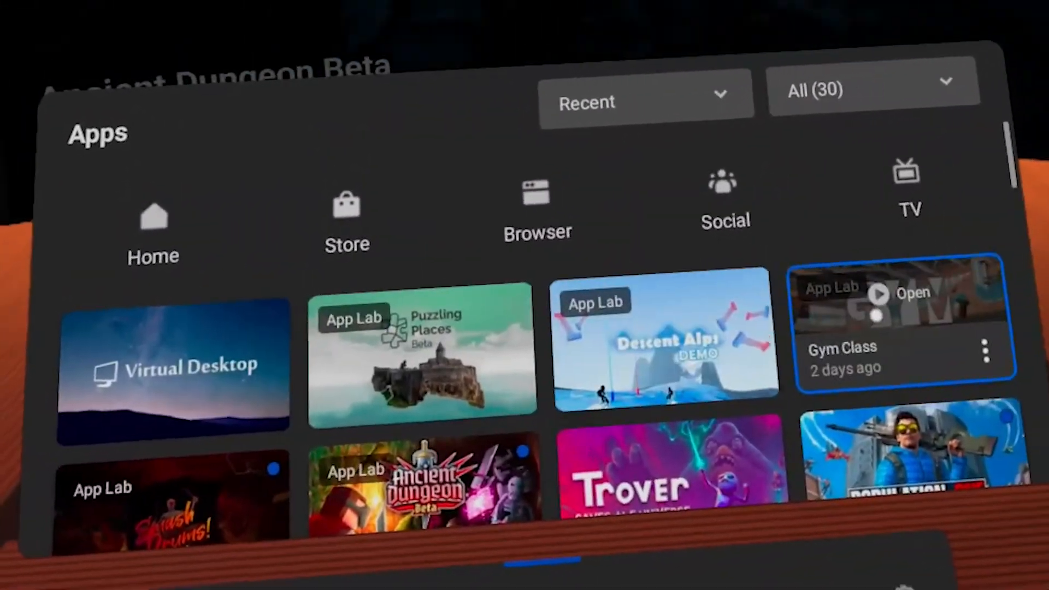
pyautogui.scroll(-3)
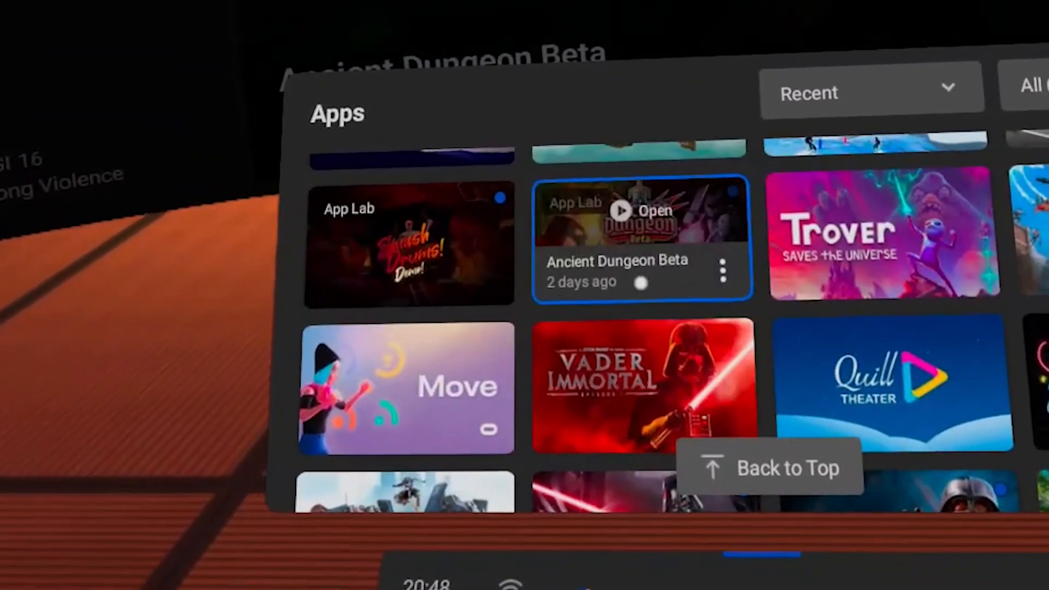